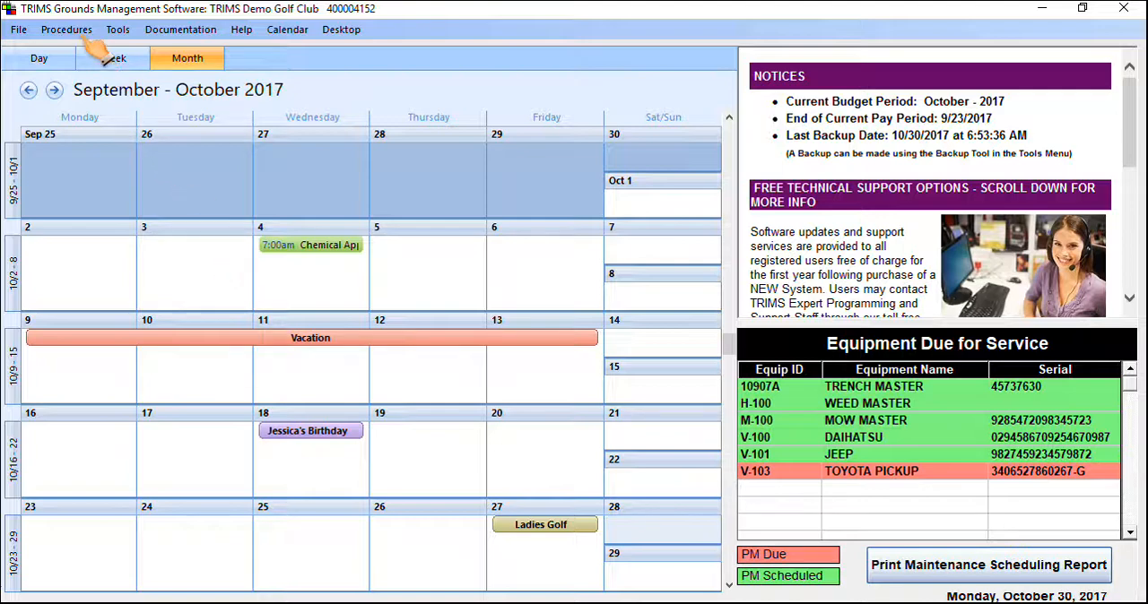
- Go to System Utilities from the Procedures menu
click(67, 29)
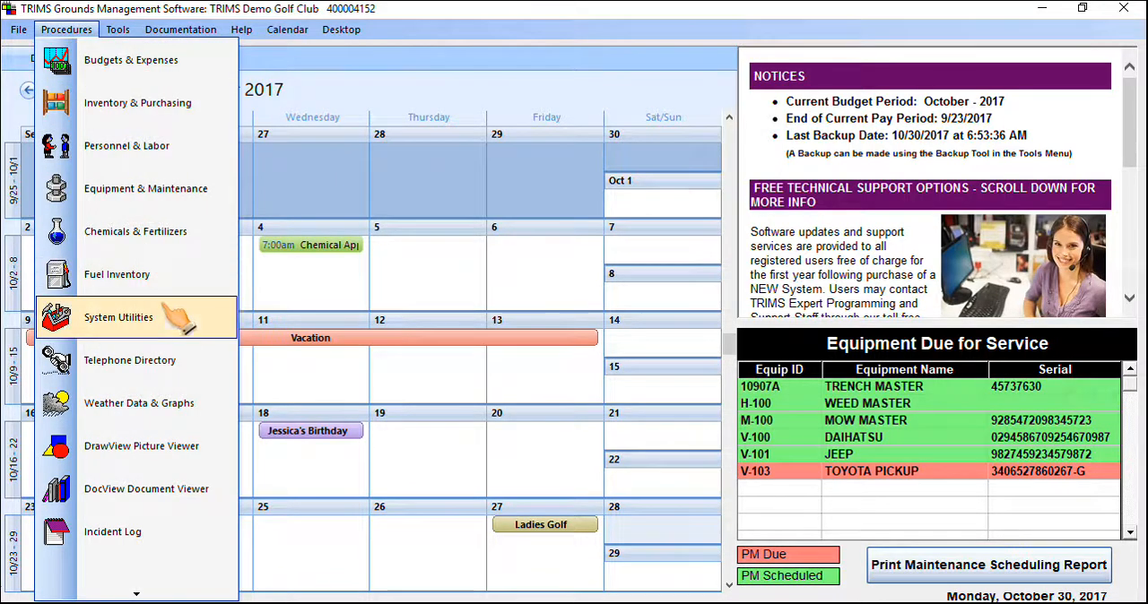
mouse_move(179, 336)
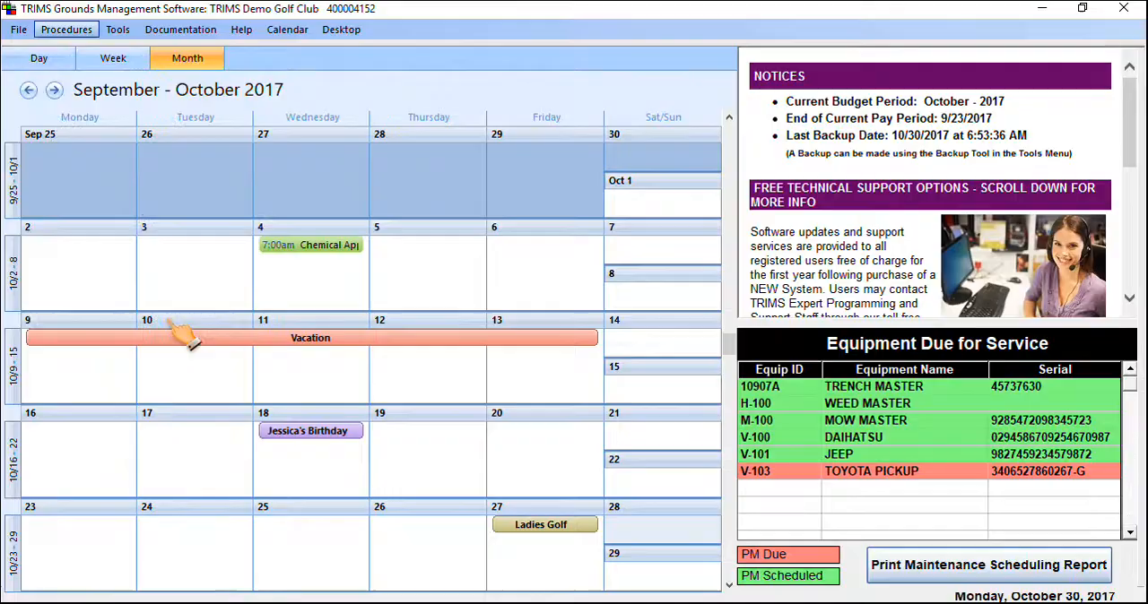
click(117, 30)
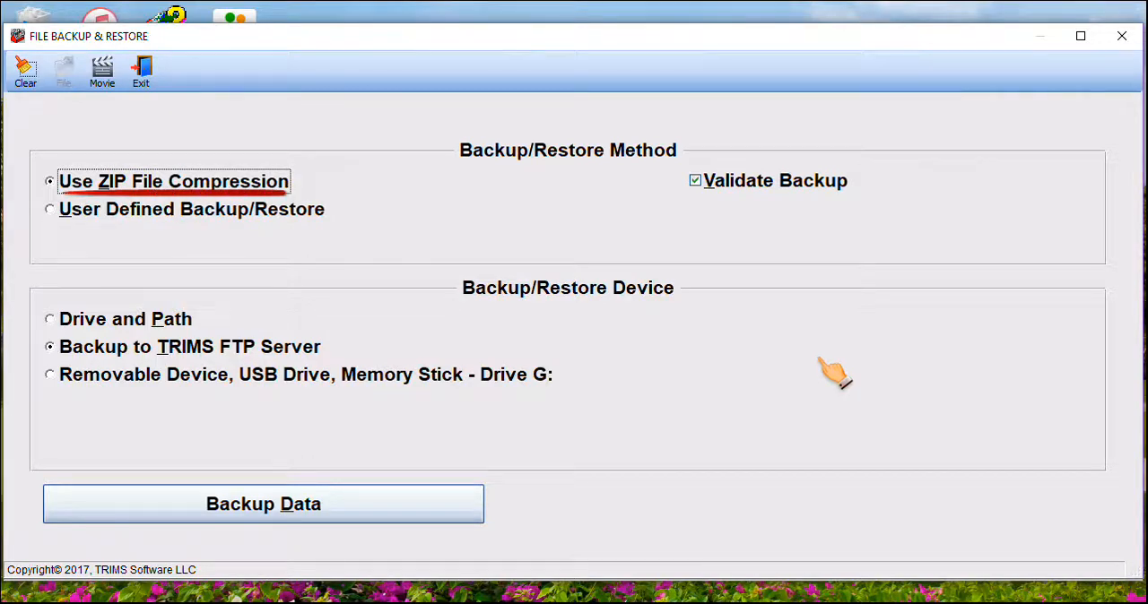
- Open File Backup & Restore with ZIP compression, FTP server backup and validation enabled
click(191, 209)
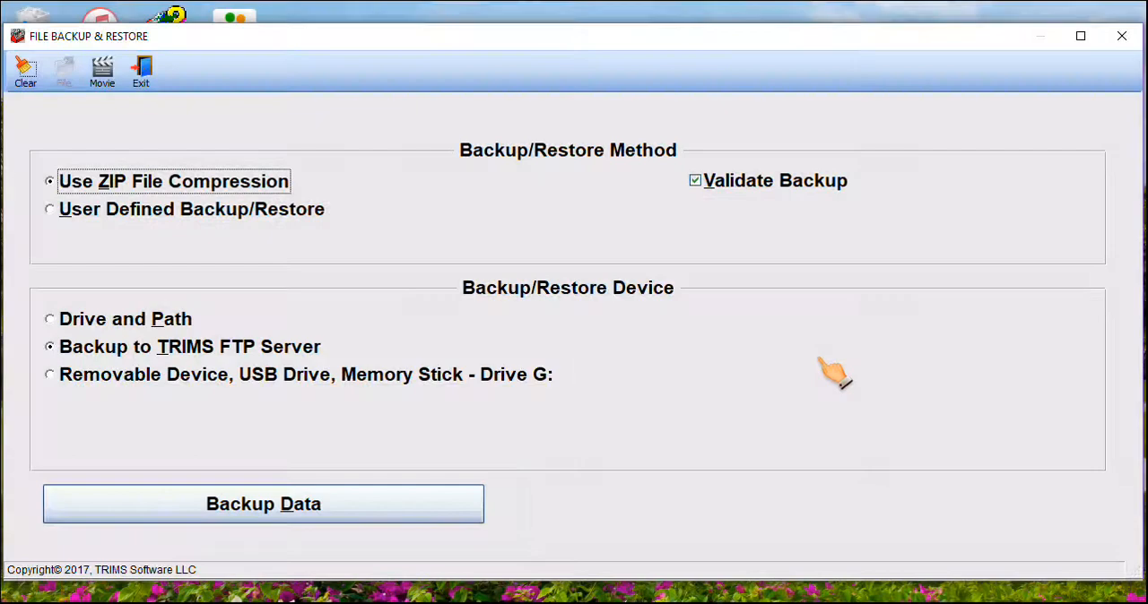
click(179, 346)
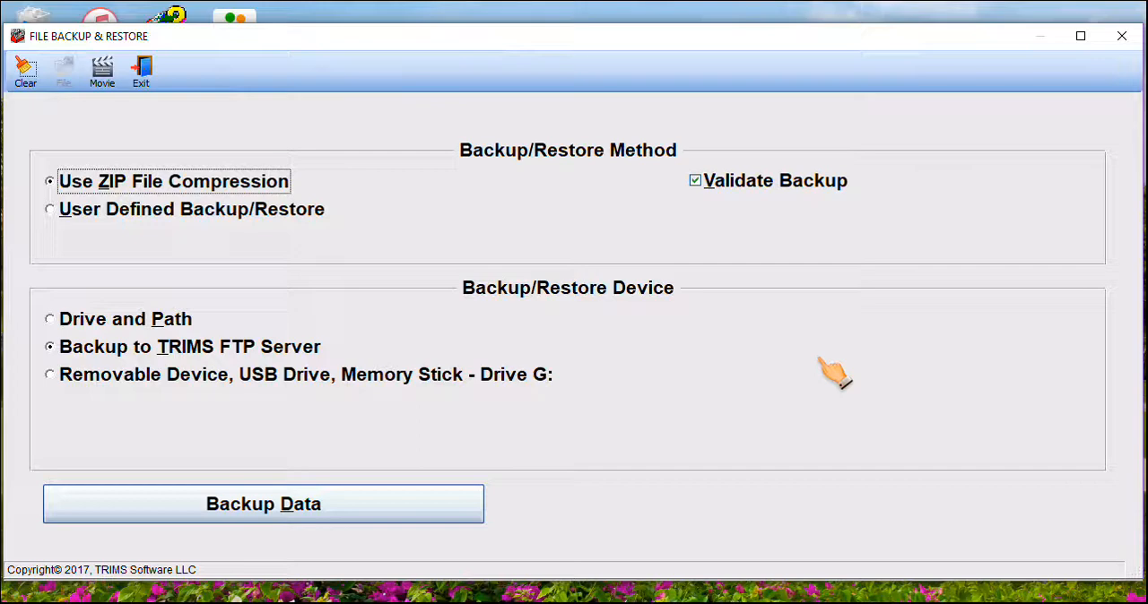
click(262, 504)
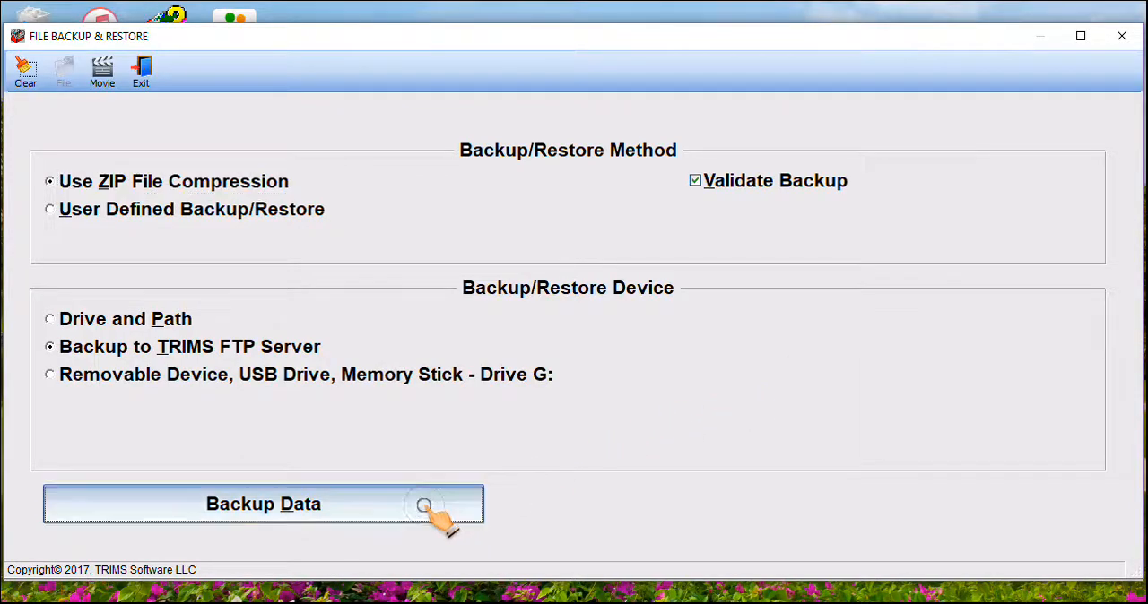
- Back up the data and upload it to the TRIMS FTP server
click(263, 504)
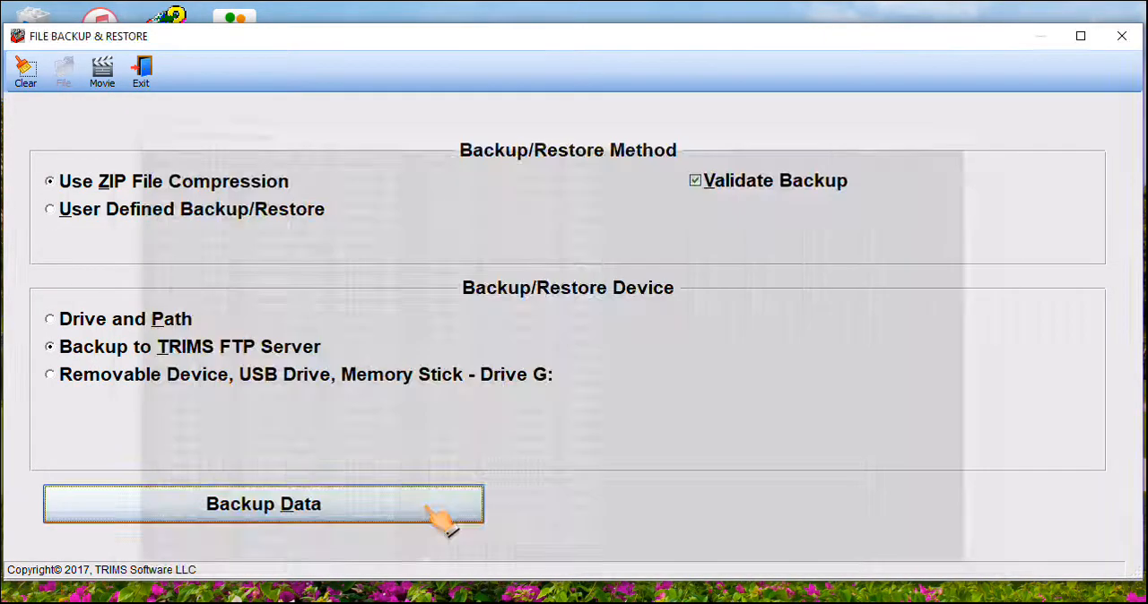
click(263, 503)
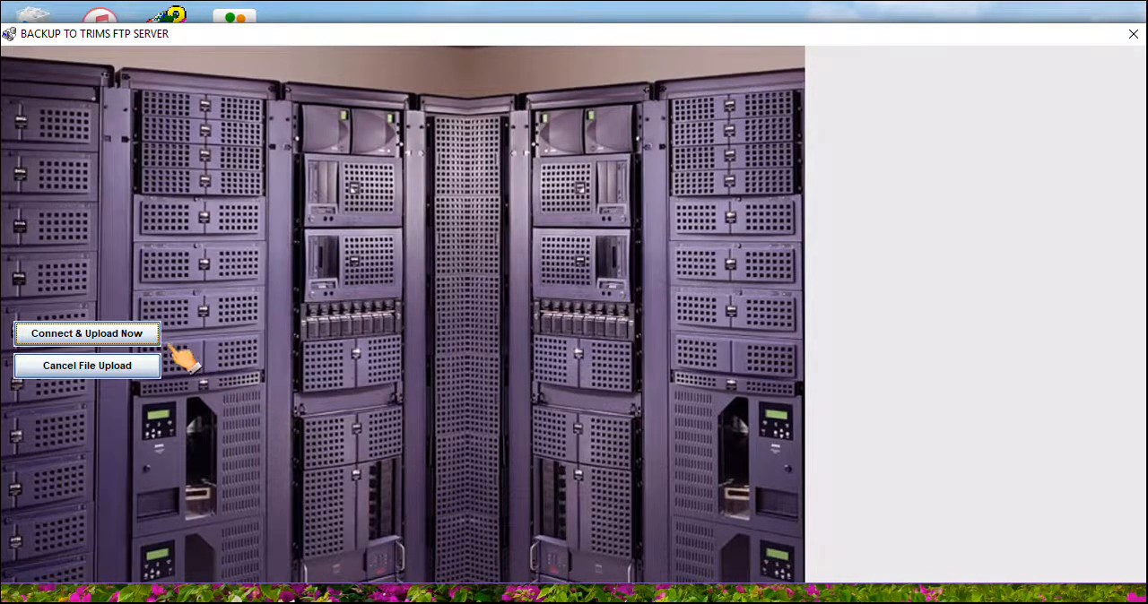
click(87, 333)
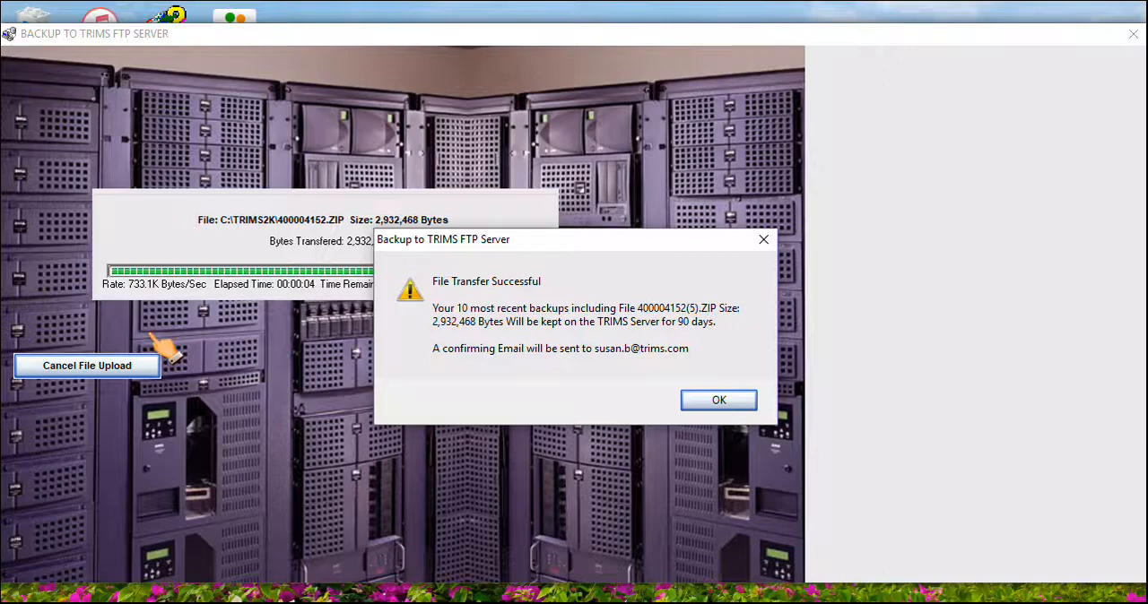
mouse_move(611, 406)
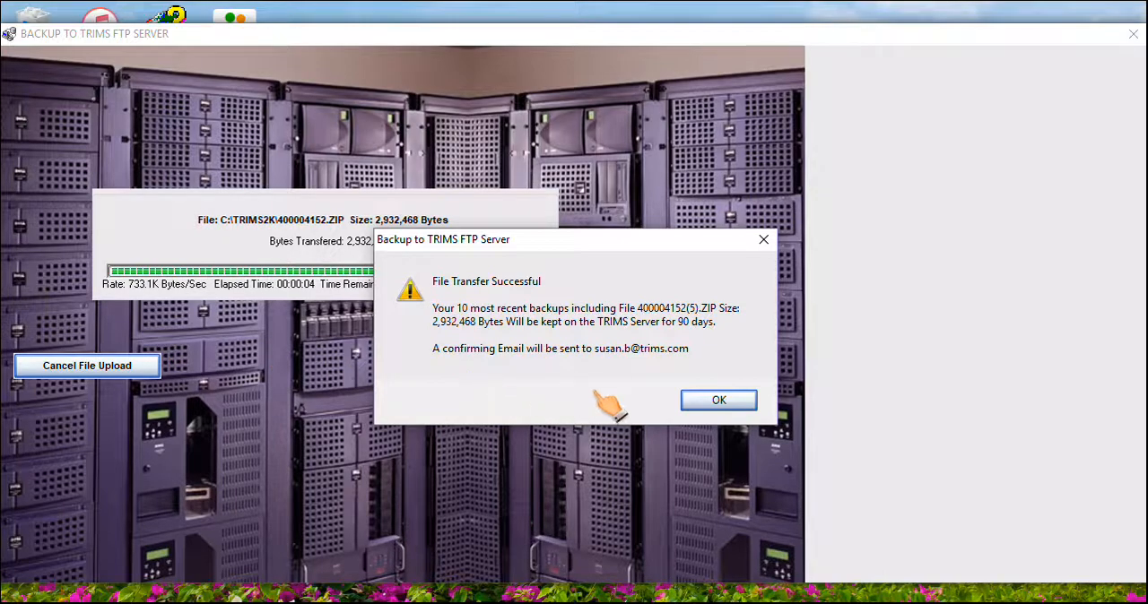
- Dismiss the upload message and target the backup at drive path C:\trimsbackups
click(718, 400)
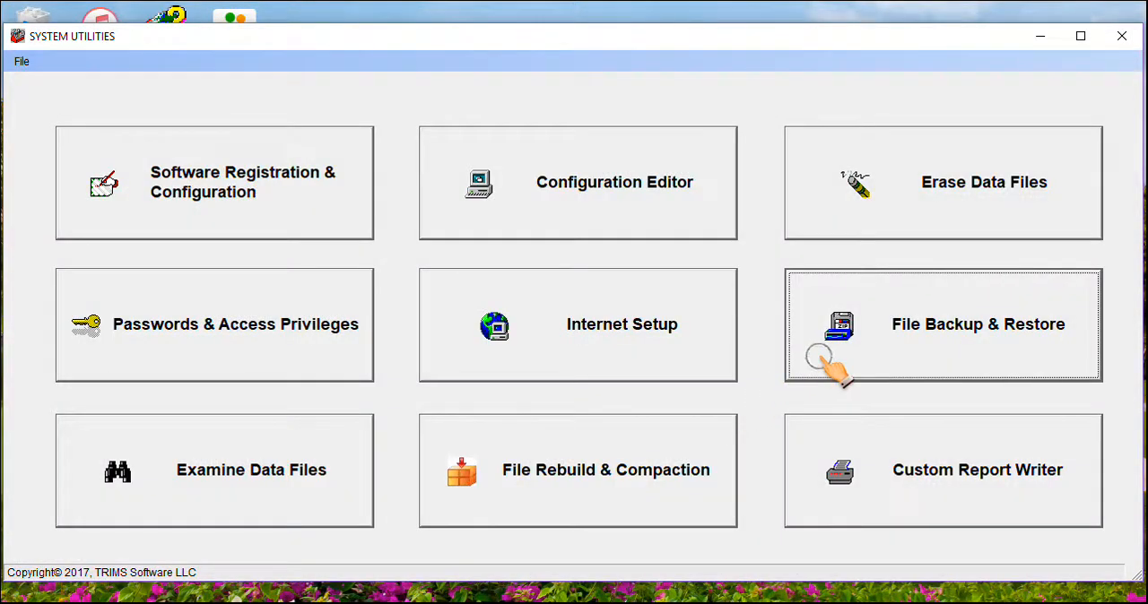
click(942, 324)
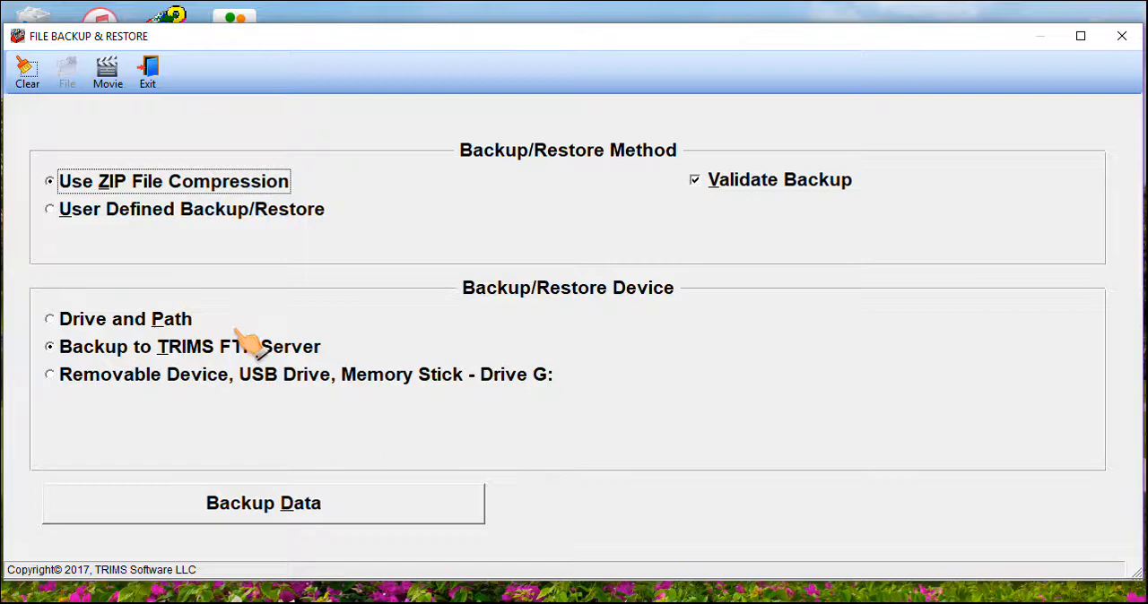
click(49, 319)
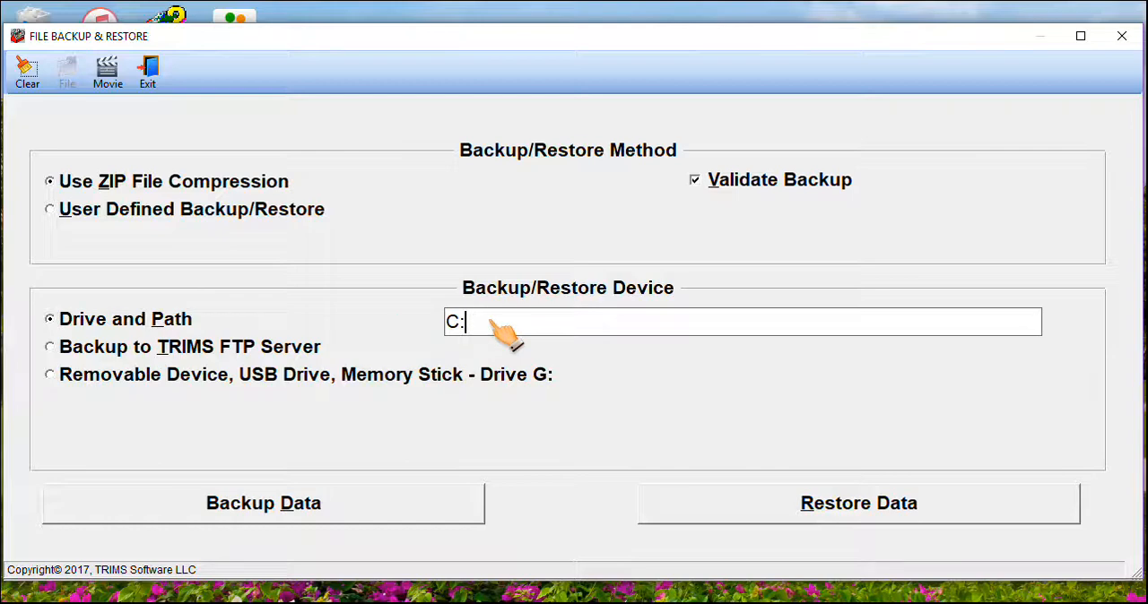
text(\trim)
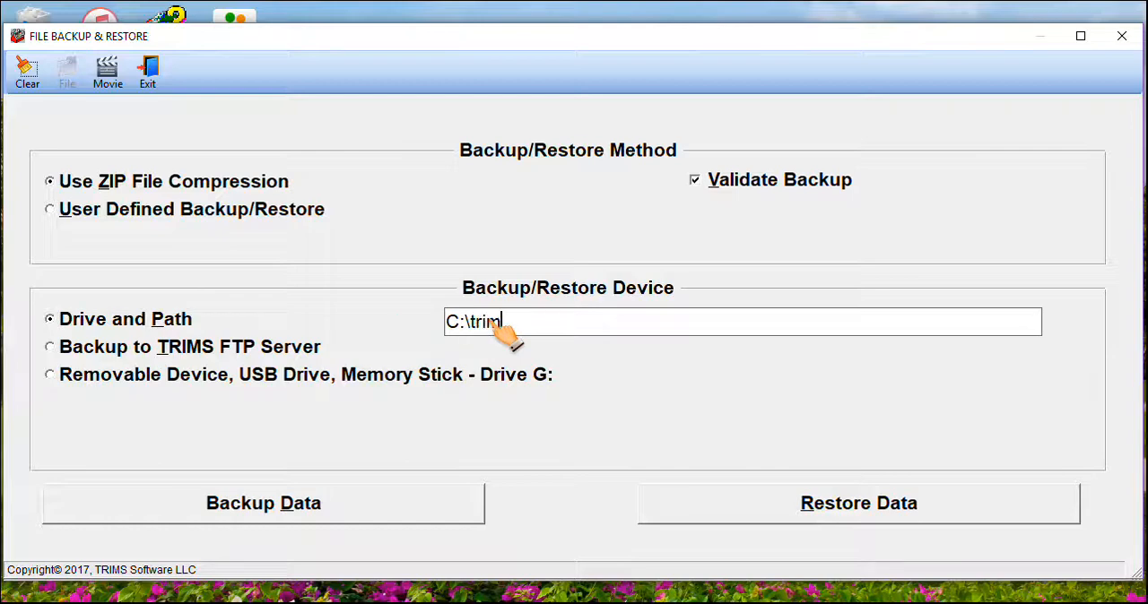
text(sbackup)
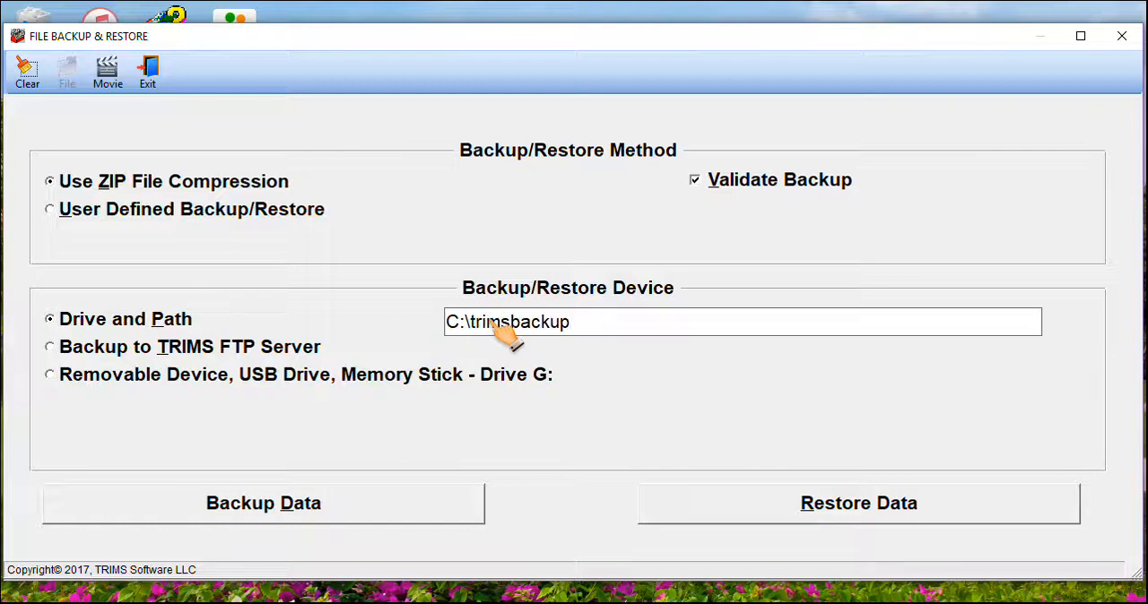
text(s)
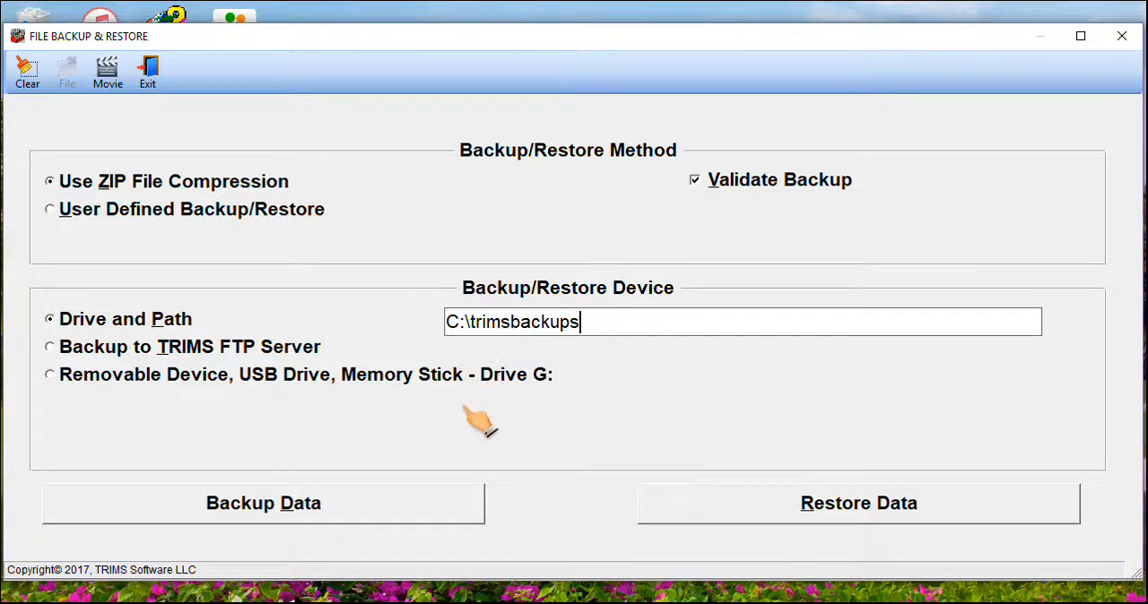
- Run the backup to C:\trimsbackups and acknowledge its completion
click(262, 503)
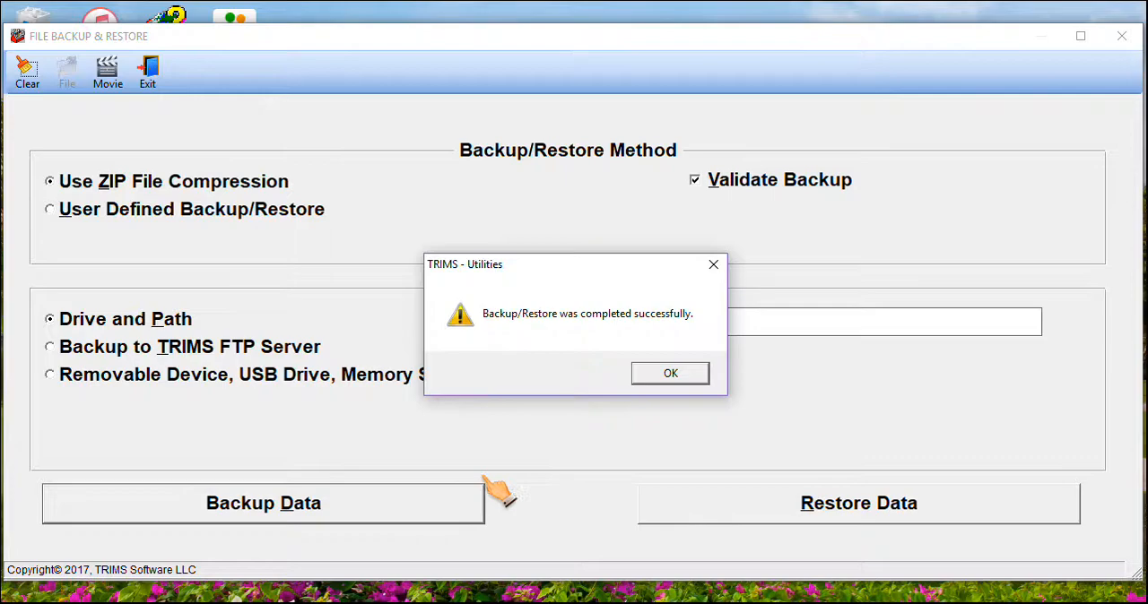
click(670, 373)
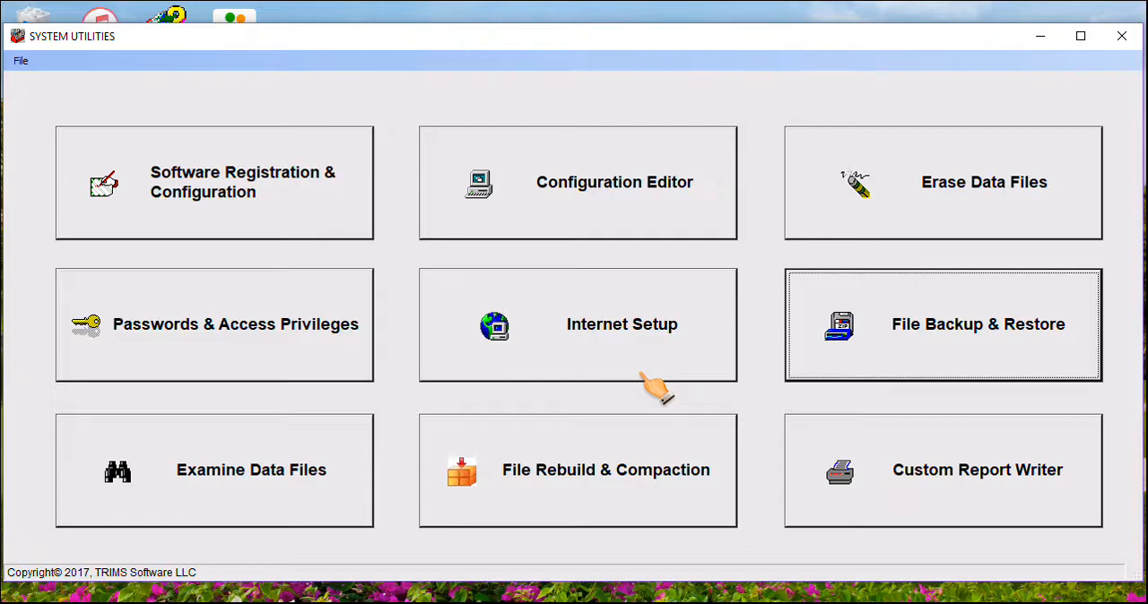
- Reopen File Backup & Restore and pick T102517_1027.zip to restore
click(943, 323)
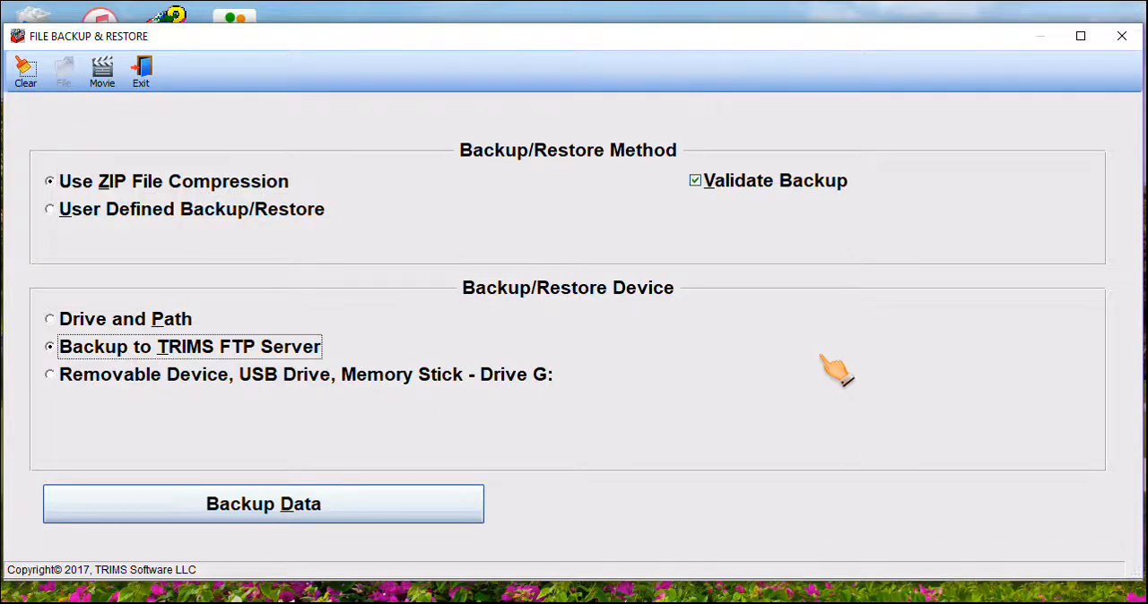
mouse_move(171, 332)
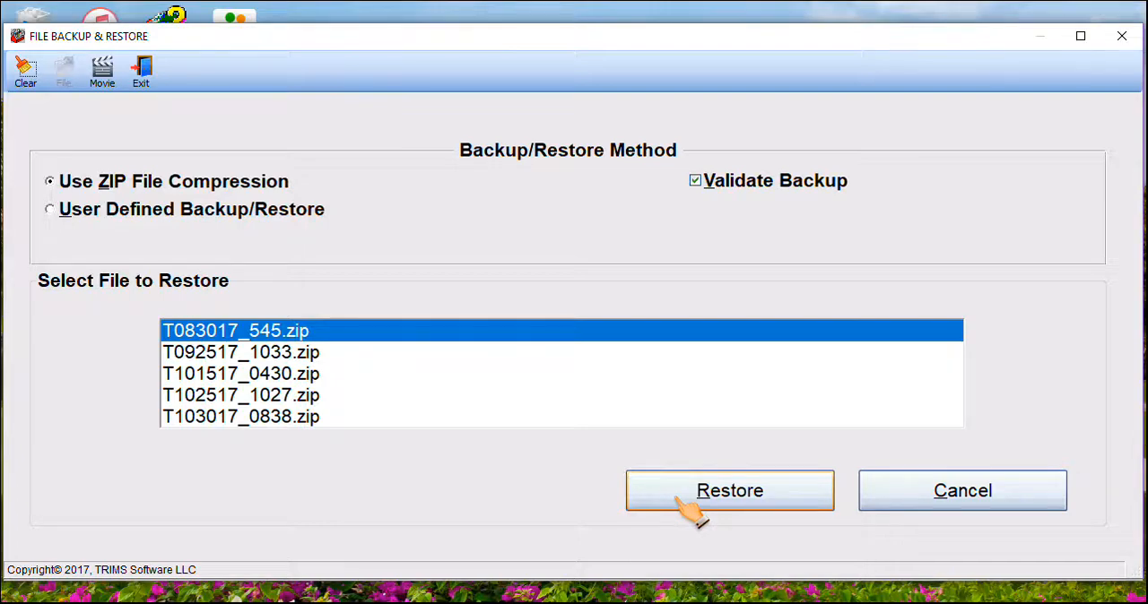
click(240, 395)
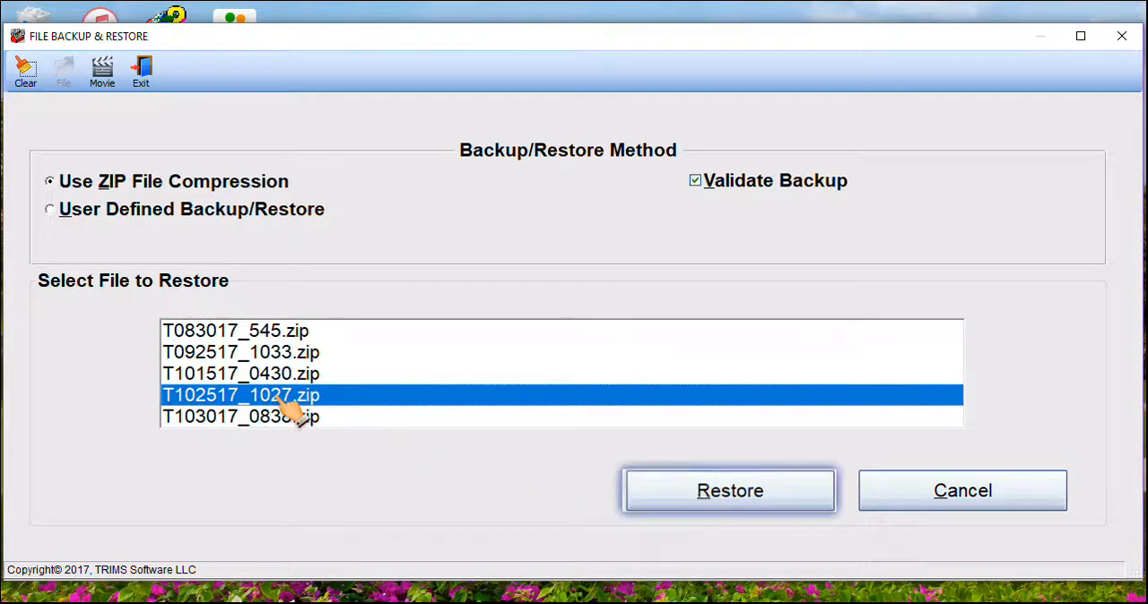